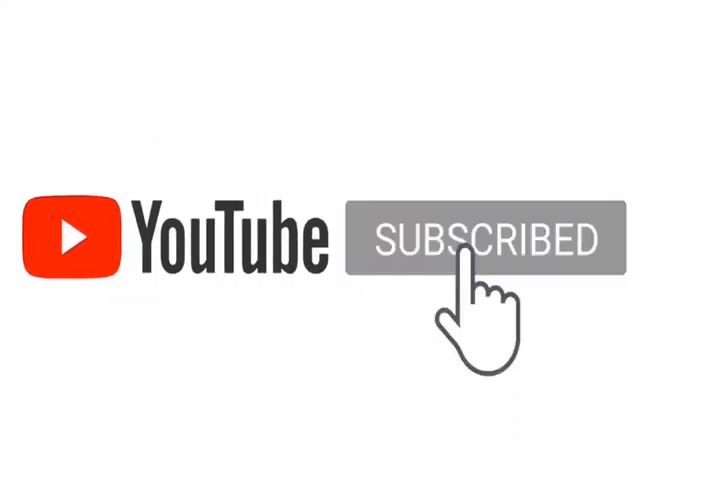
- Click the SUBSCRIBED button so the notification bell icon appears to its right
{"action": "left_click", "coordinate": [486, 240]}
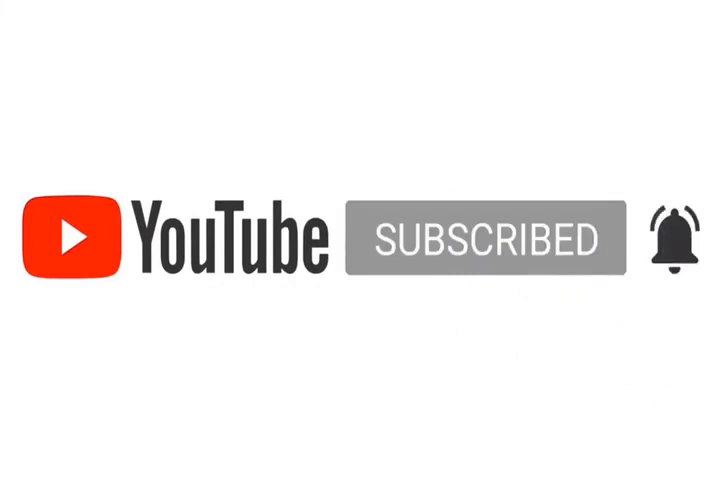